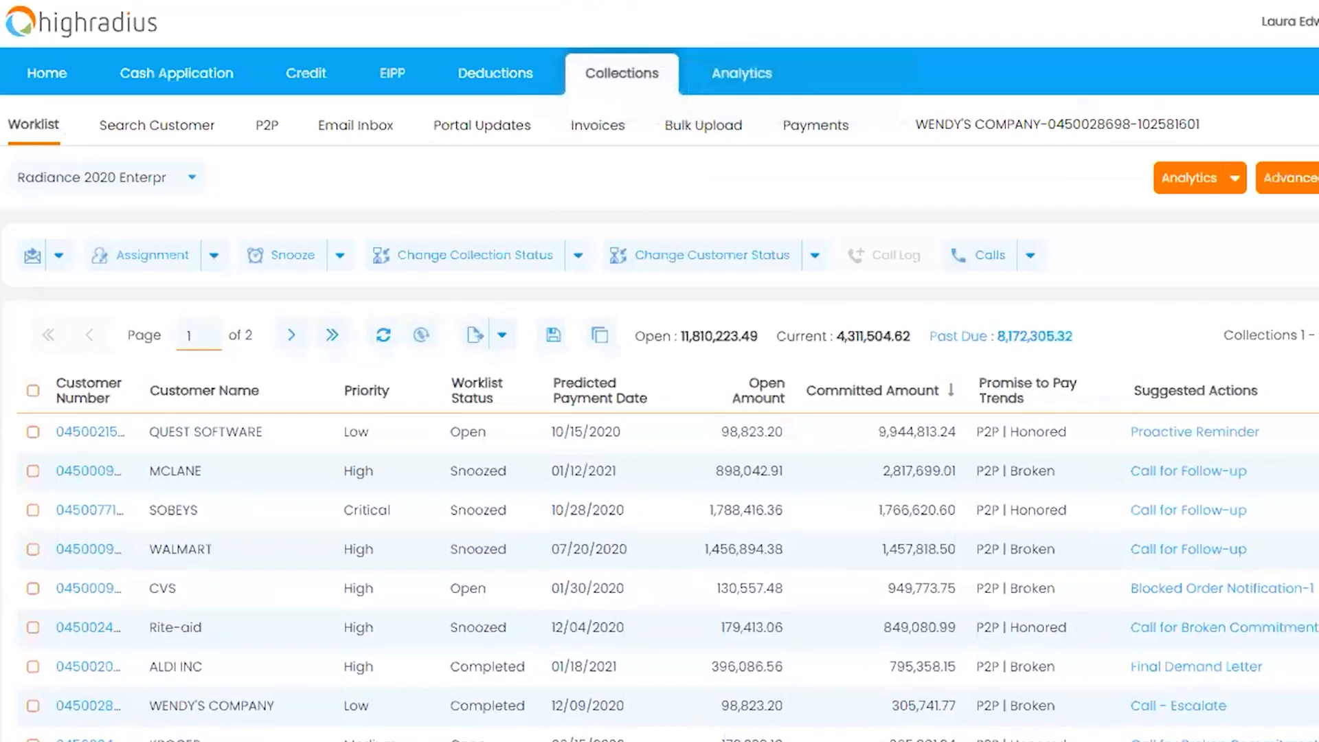
scroll(down, 3)
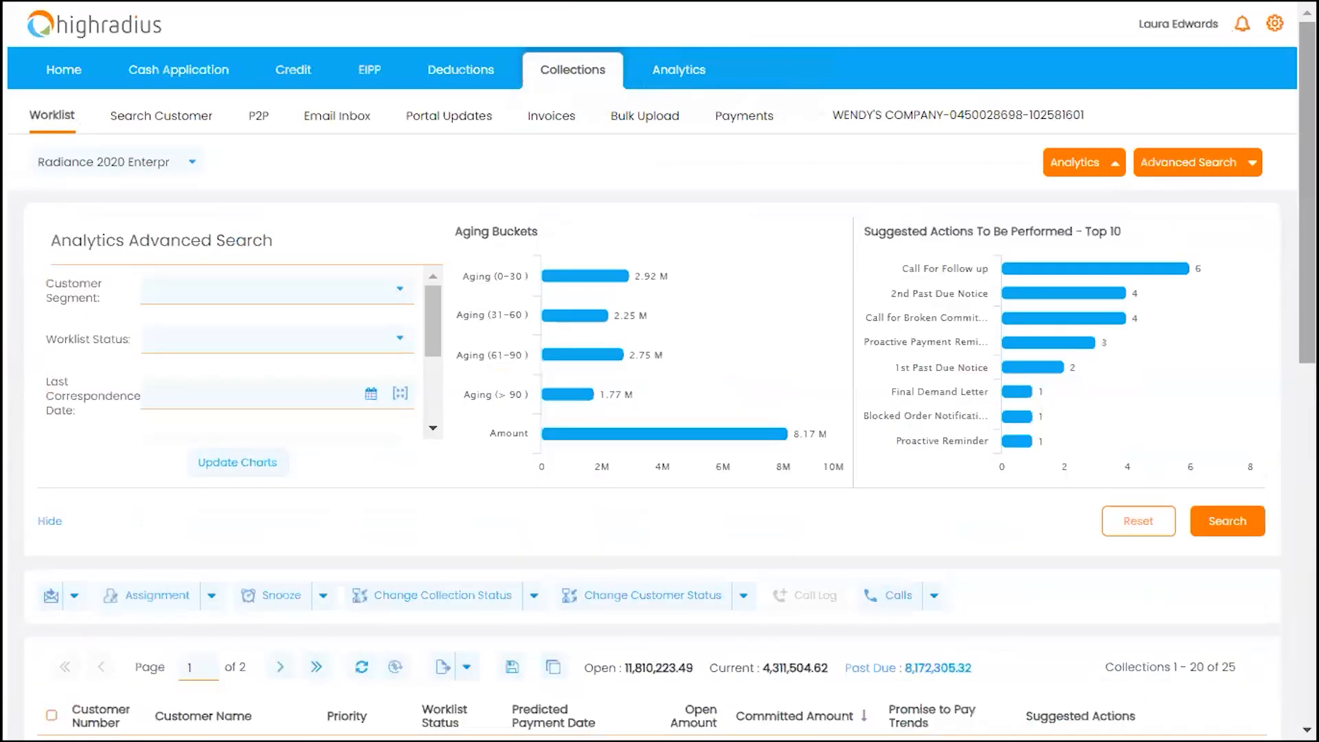
scroll(down, 3)
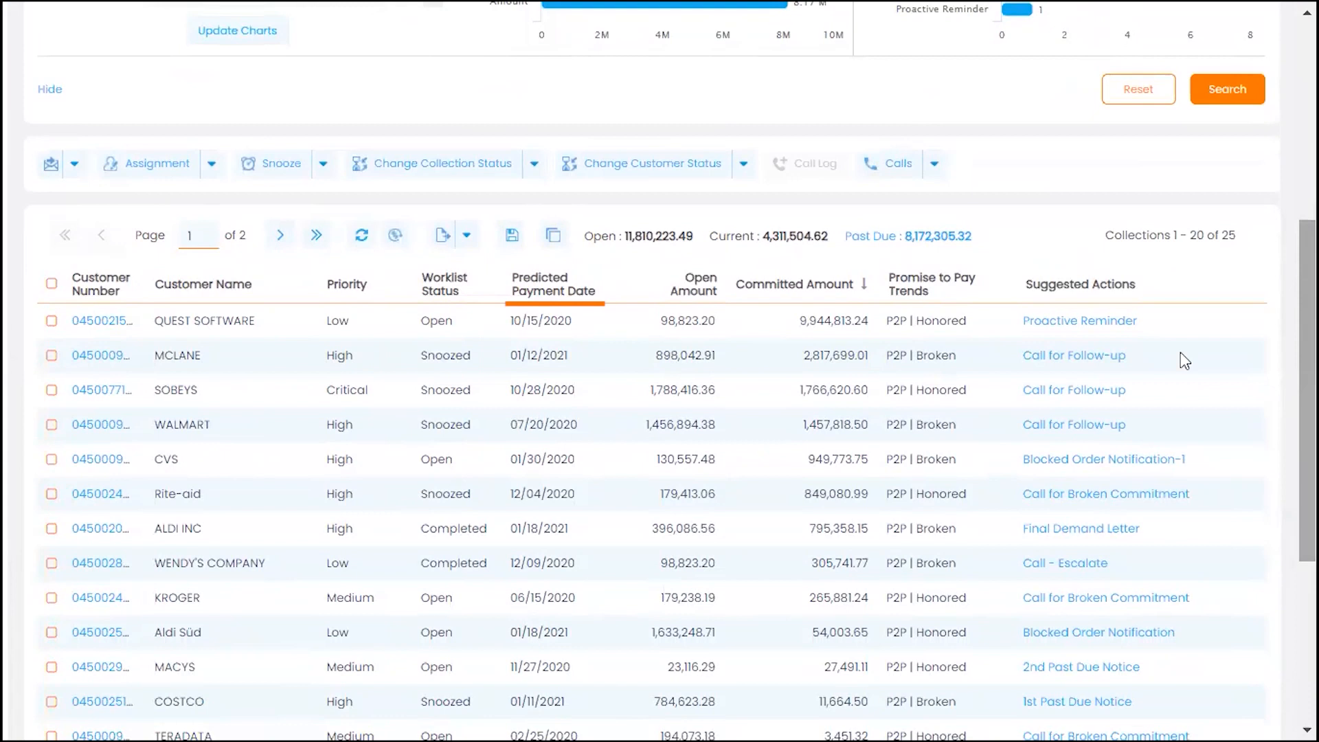